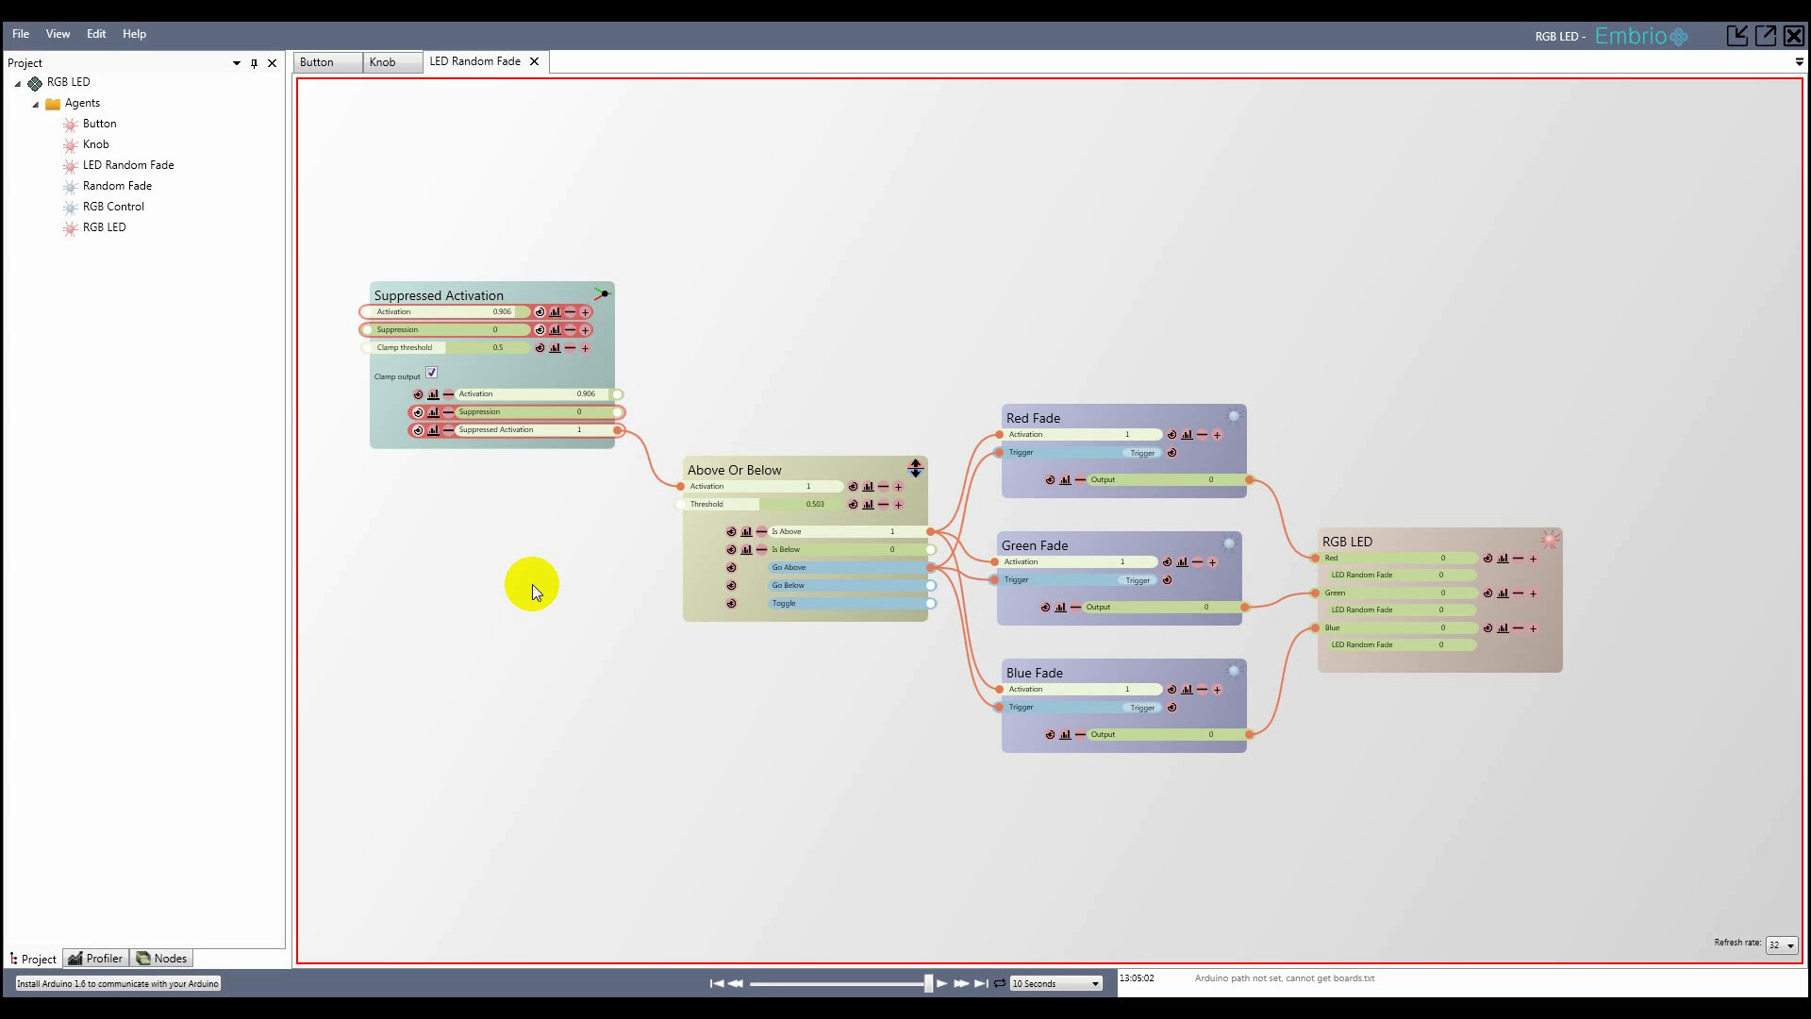
mouse_move(521, 598)
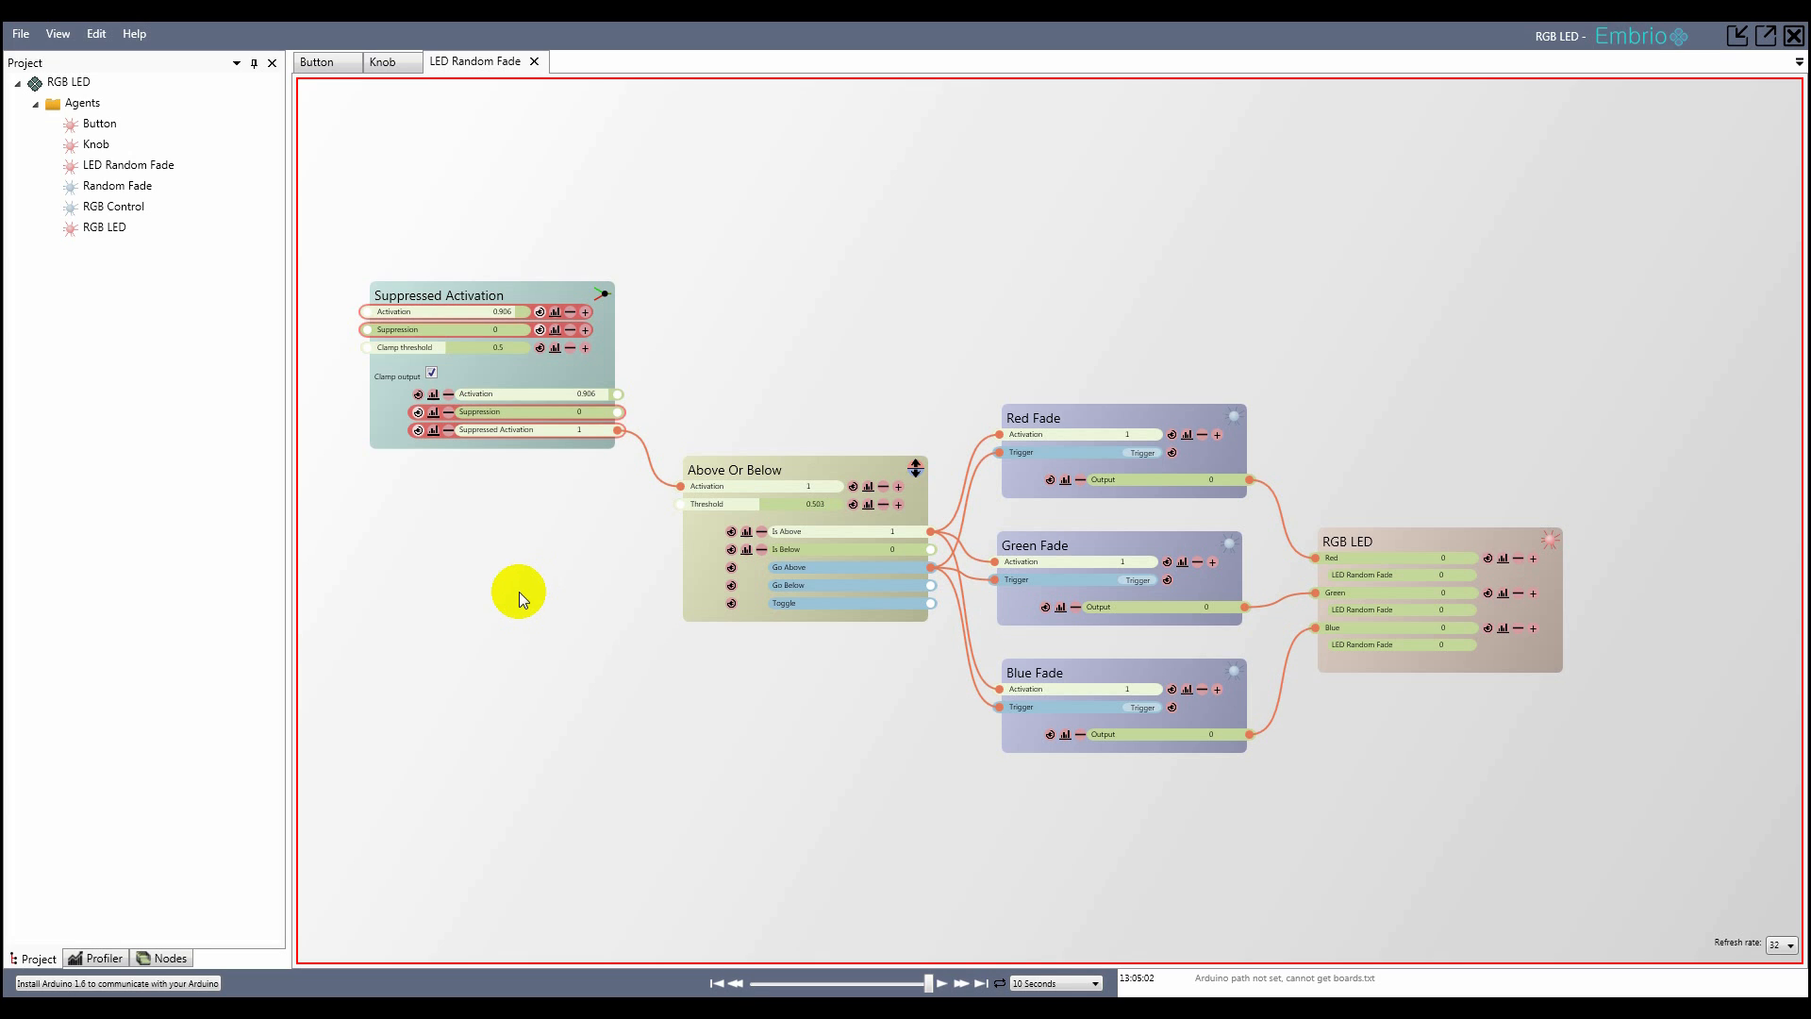
- Bring up the Arduino 1.6 Path prompt from the status-bar install message
click(114, 983)
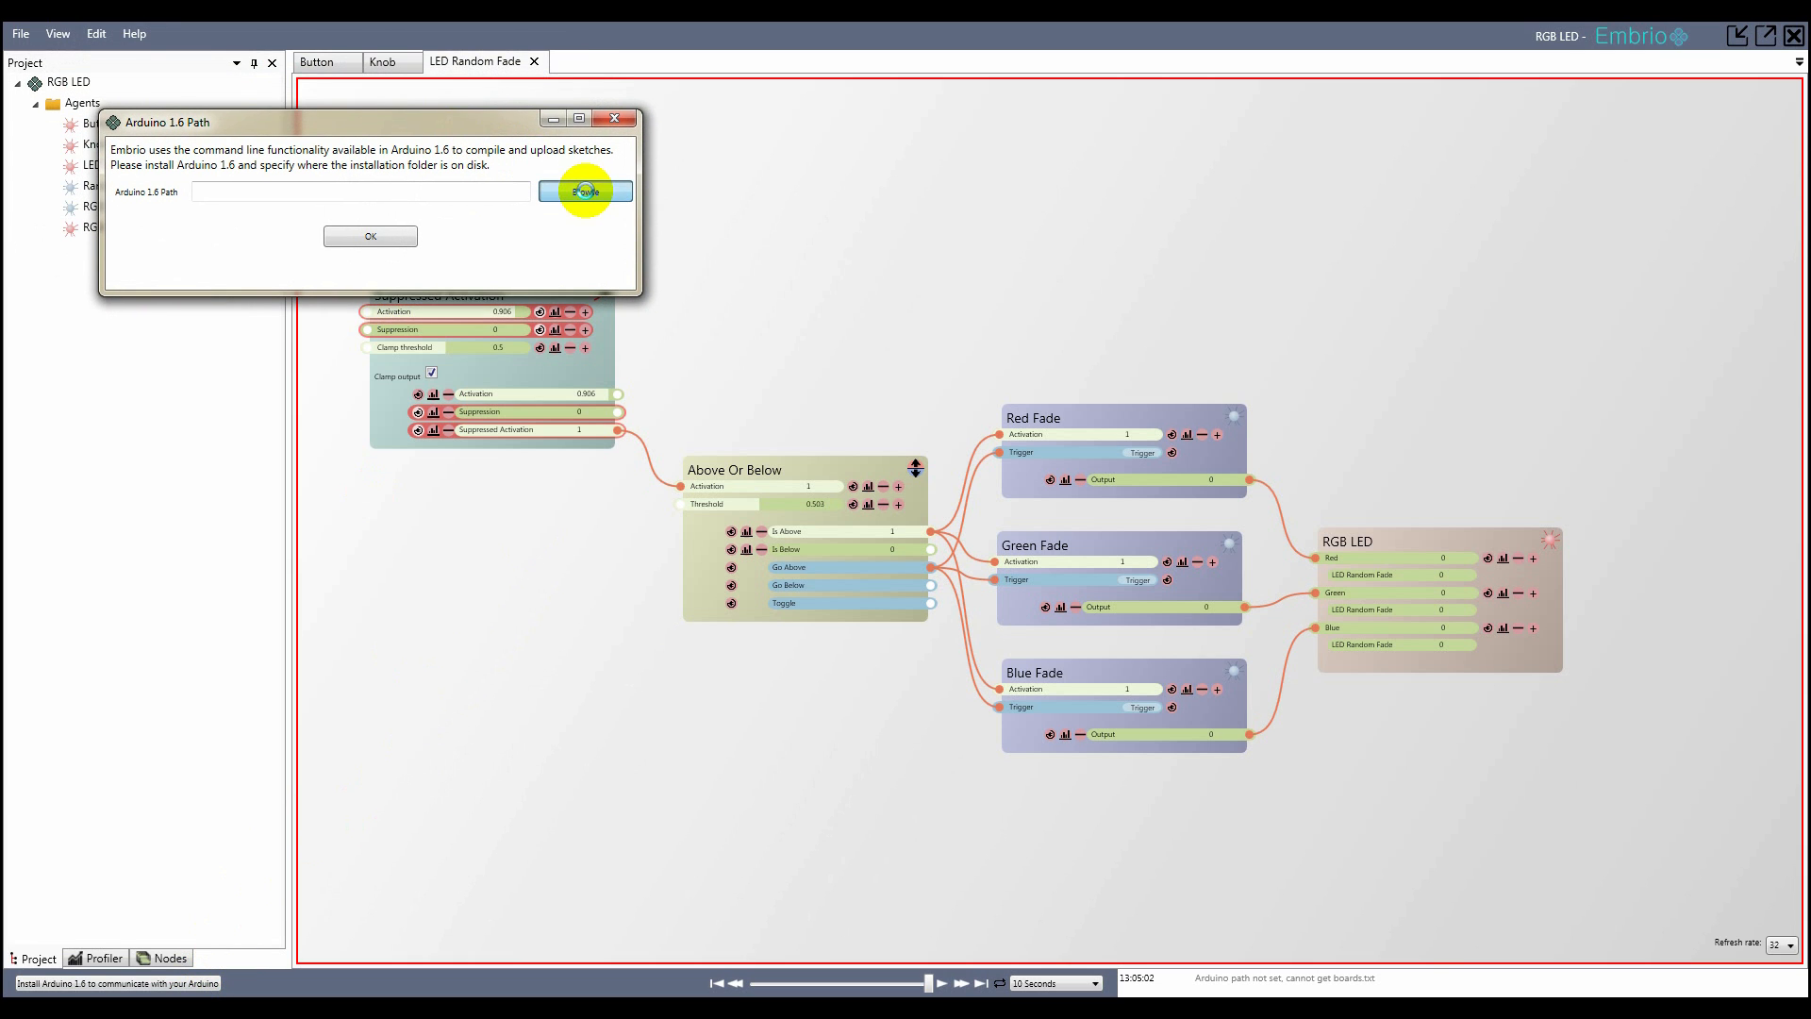
- Set the Arduino 1.6 path to C:\Program Files (x86)\Arduino and confirm
click(585, 190)
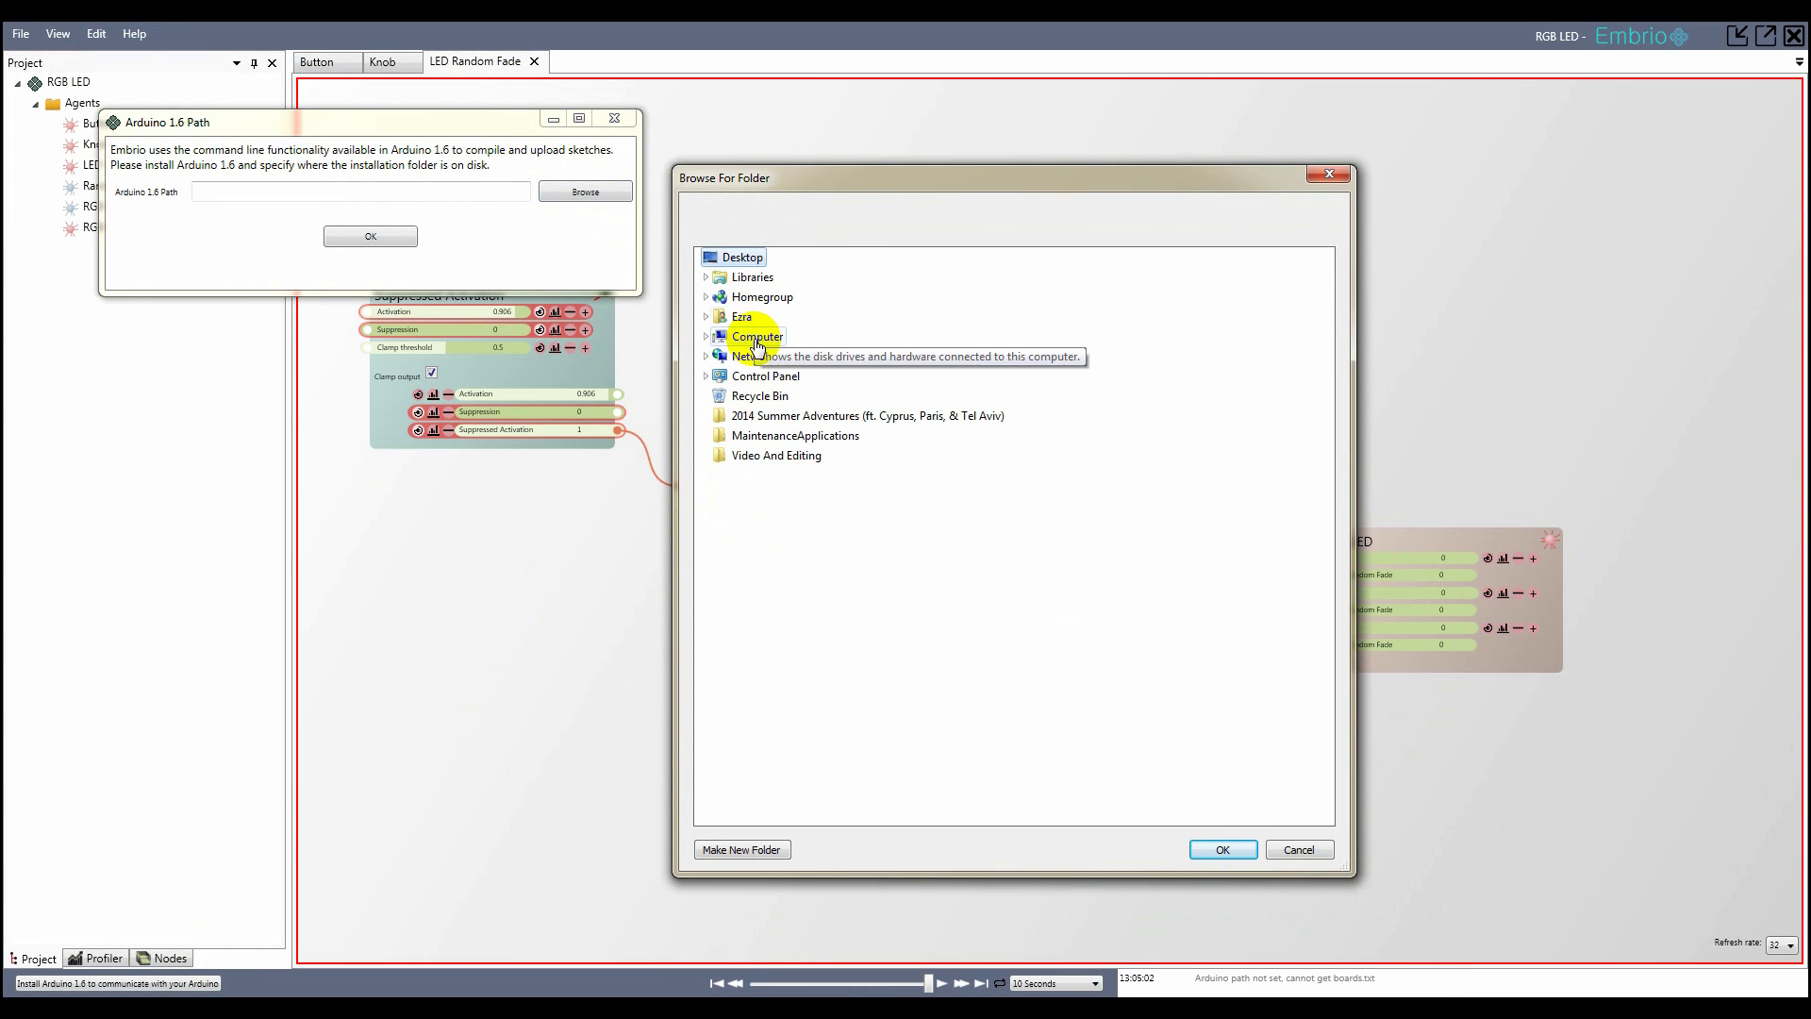
click(706, 336)
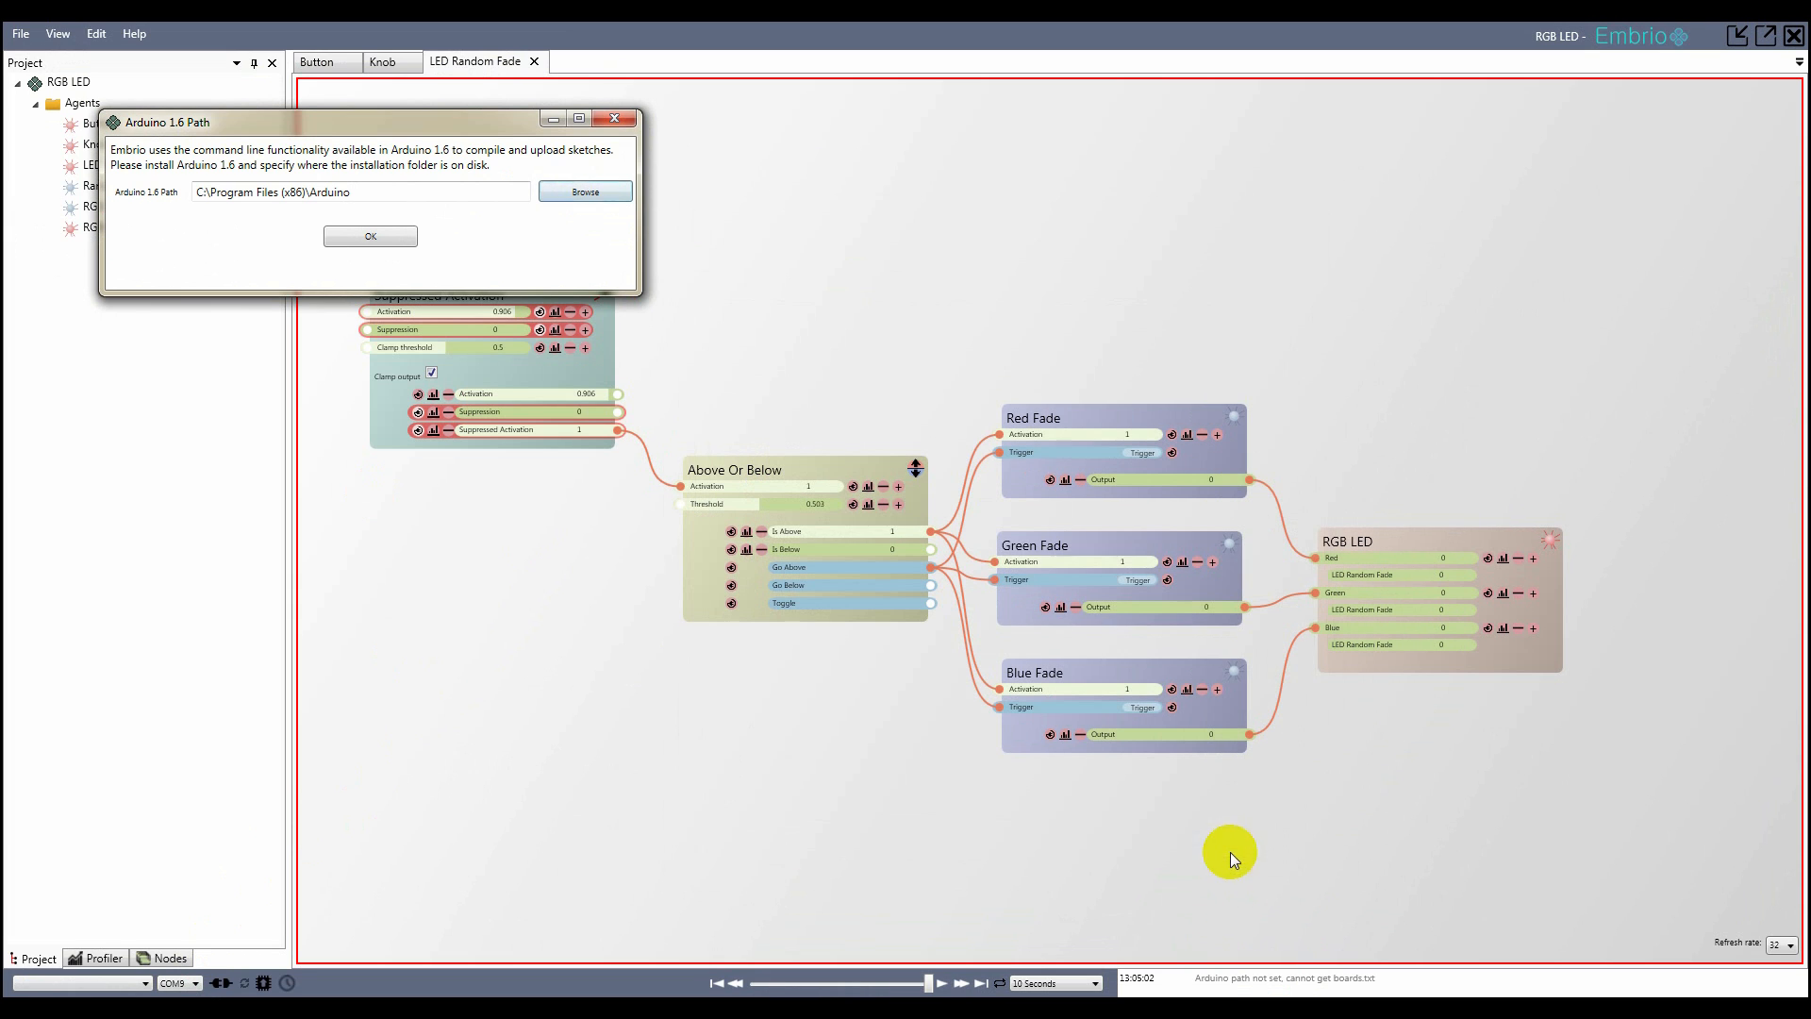
click(369, 235)
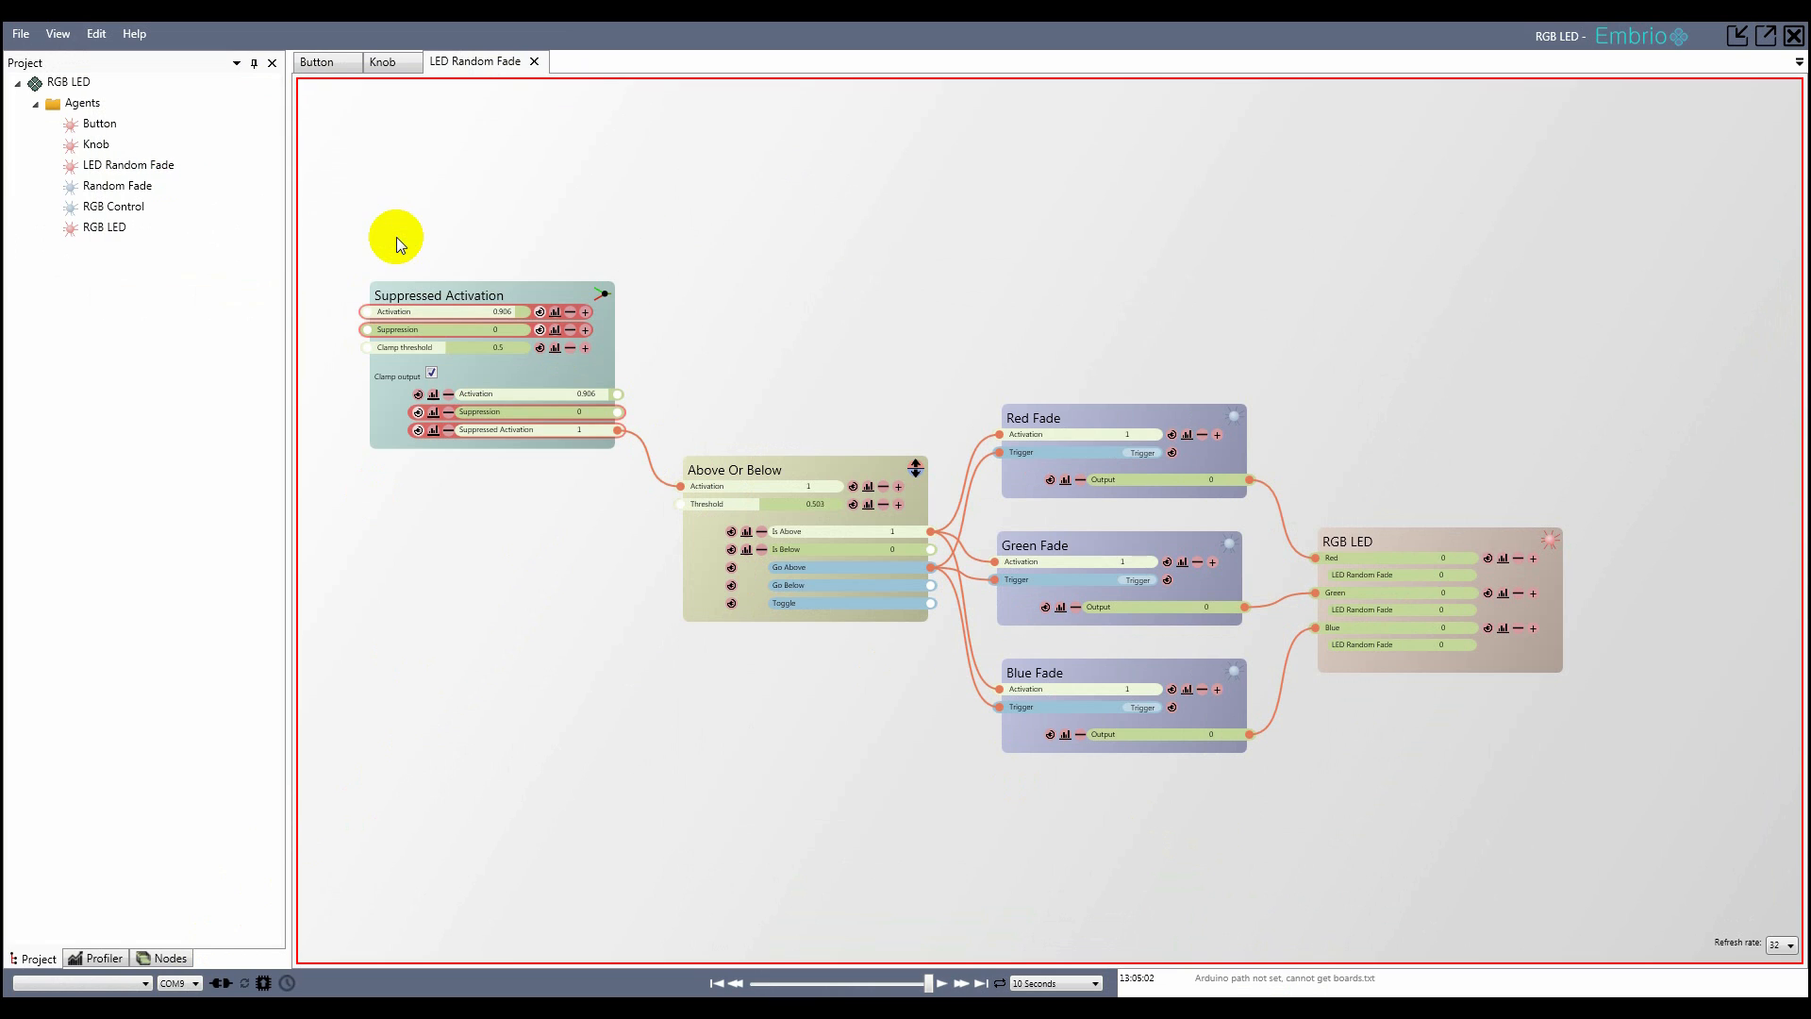
mouse_move(307, 568)
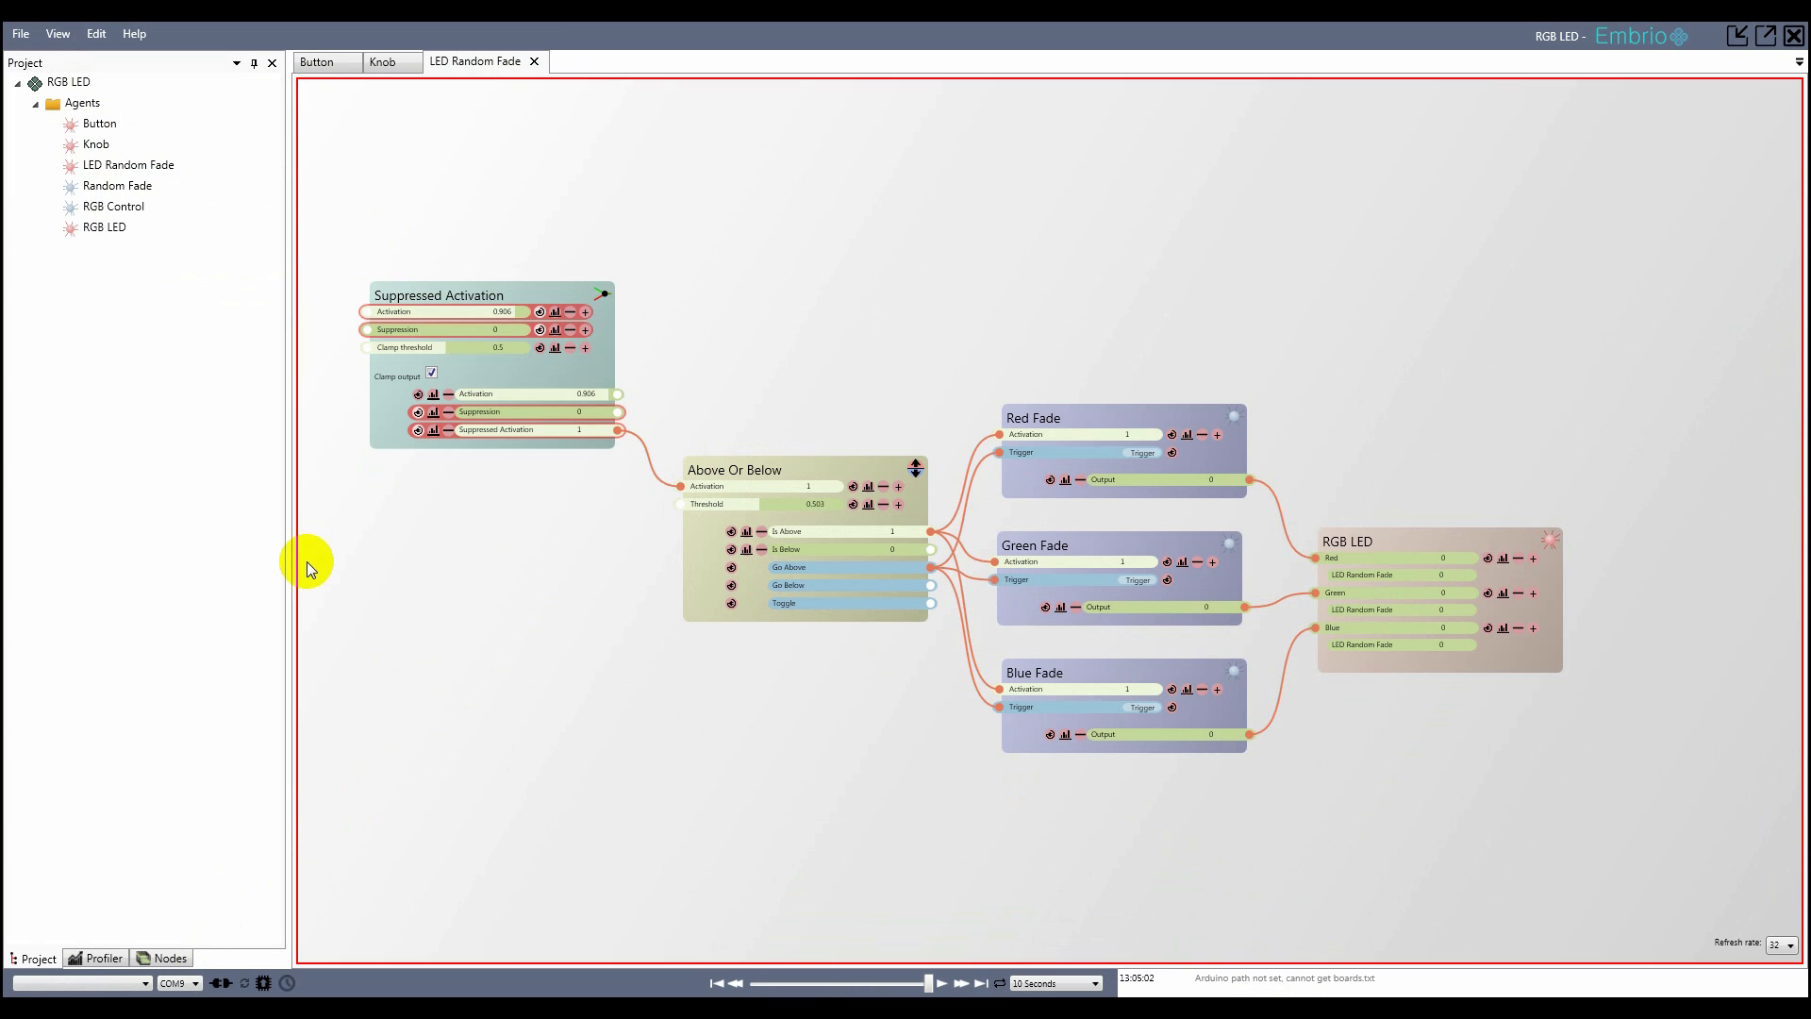
- Target an Arduino Nano on COM9 and start connecting to it
click(81, 983)
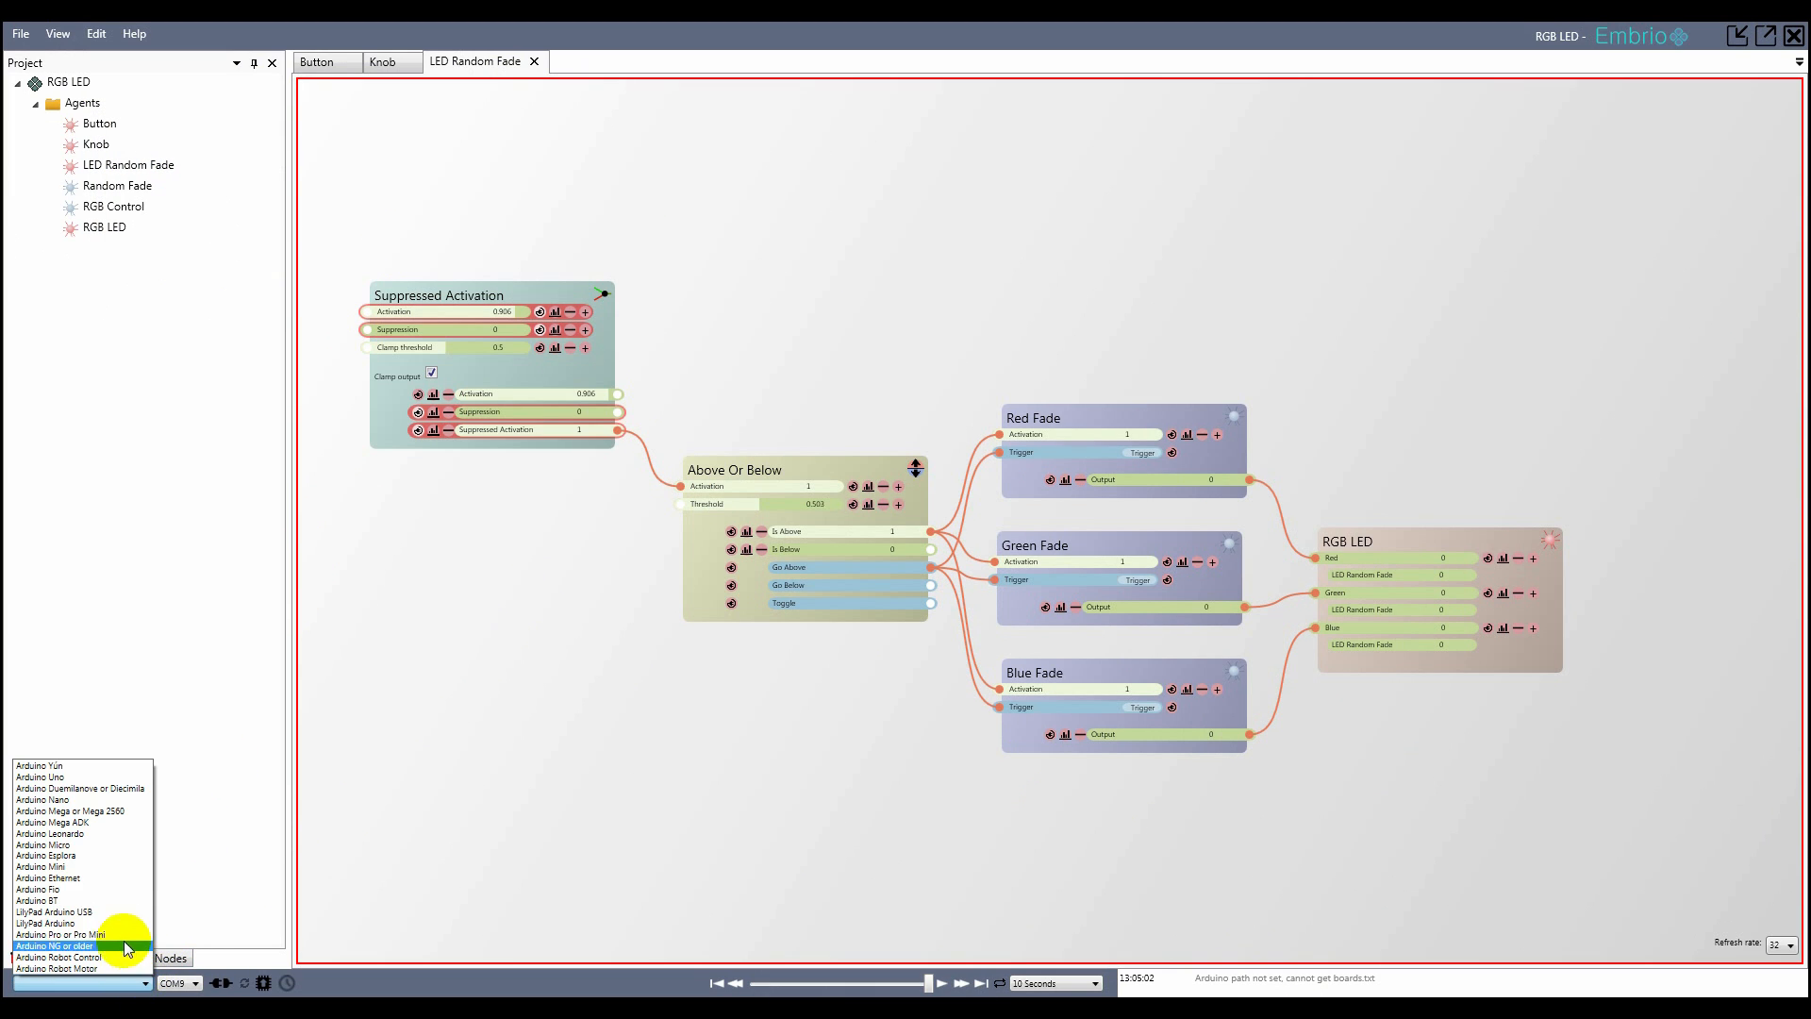
click(43, 800)
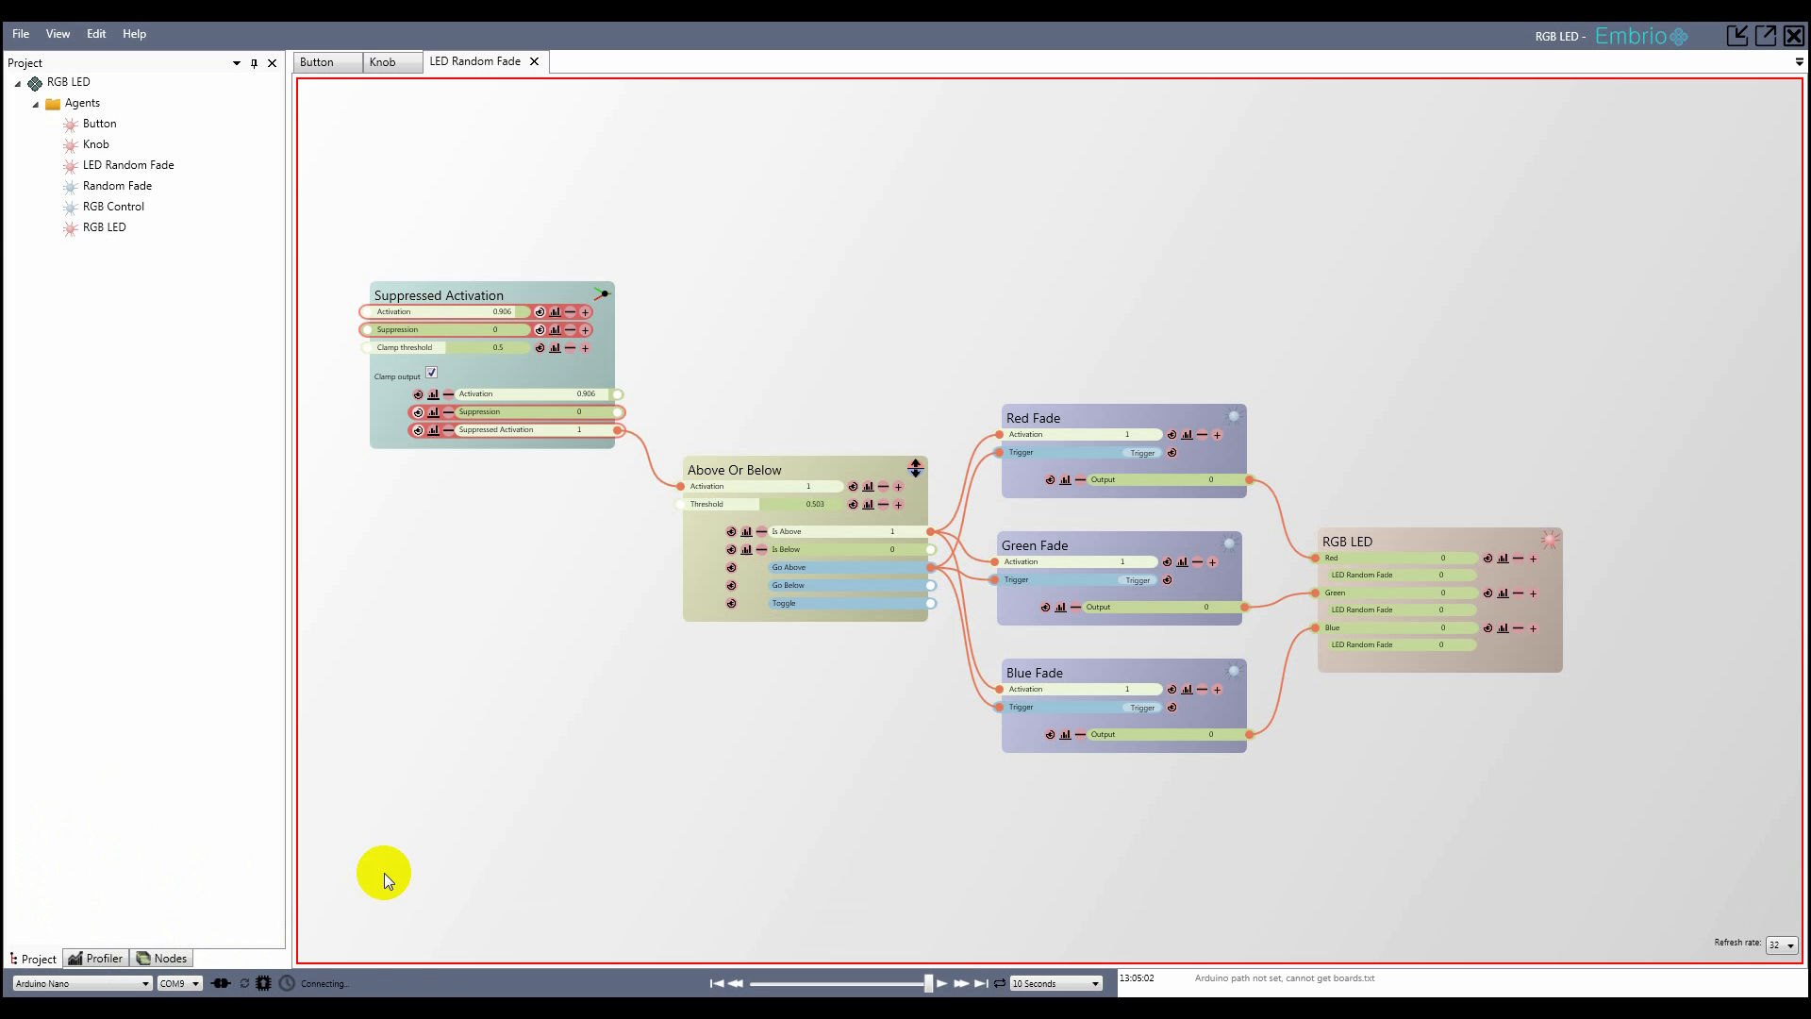
click(200, 983)
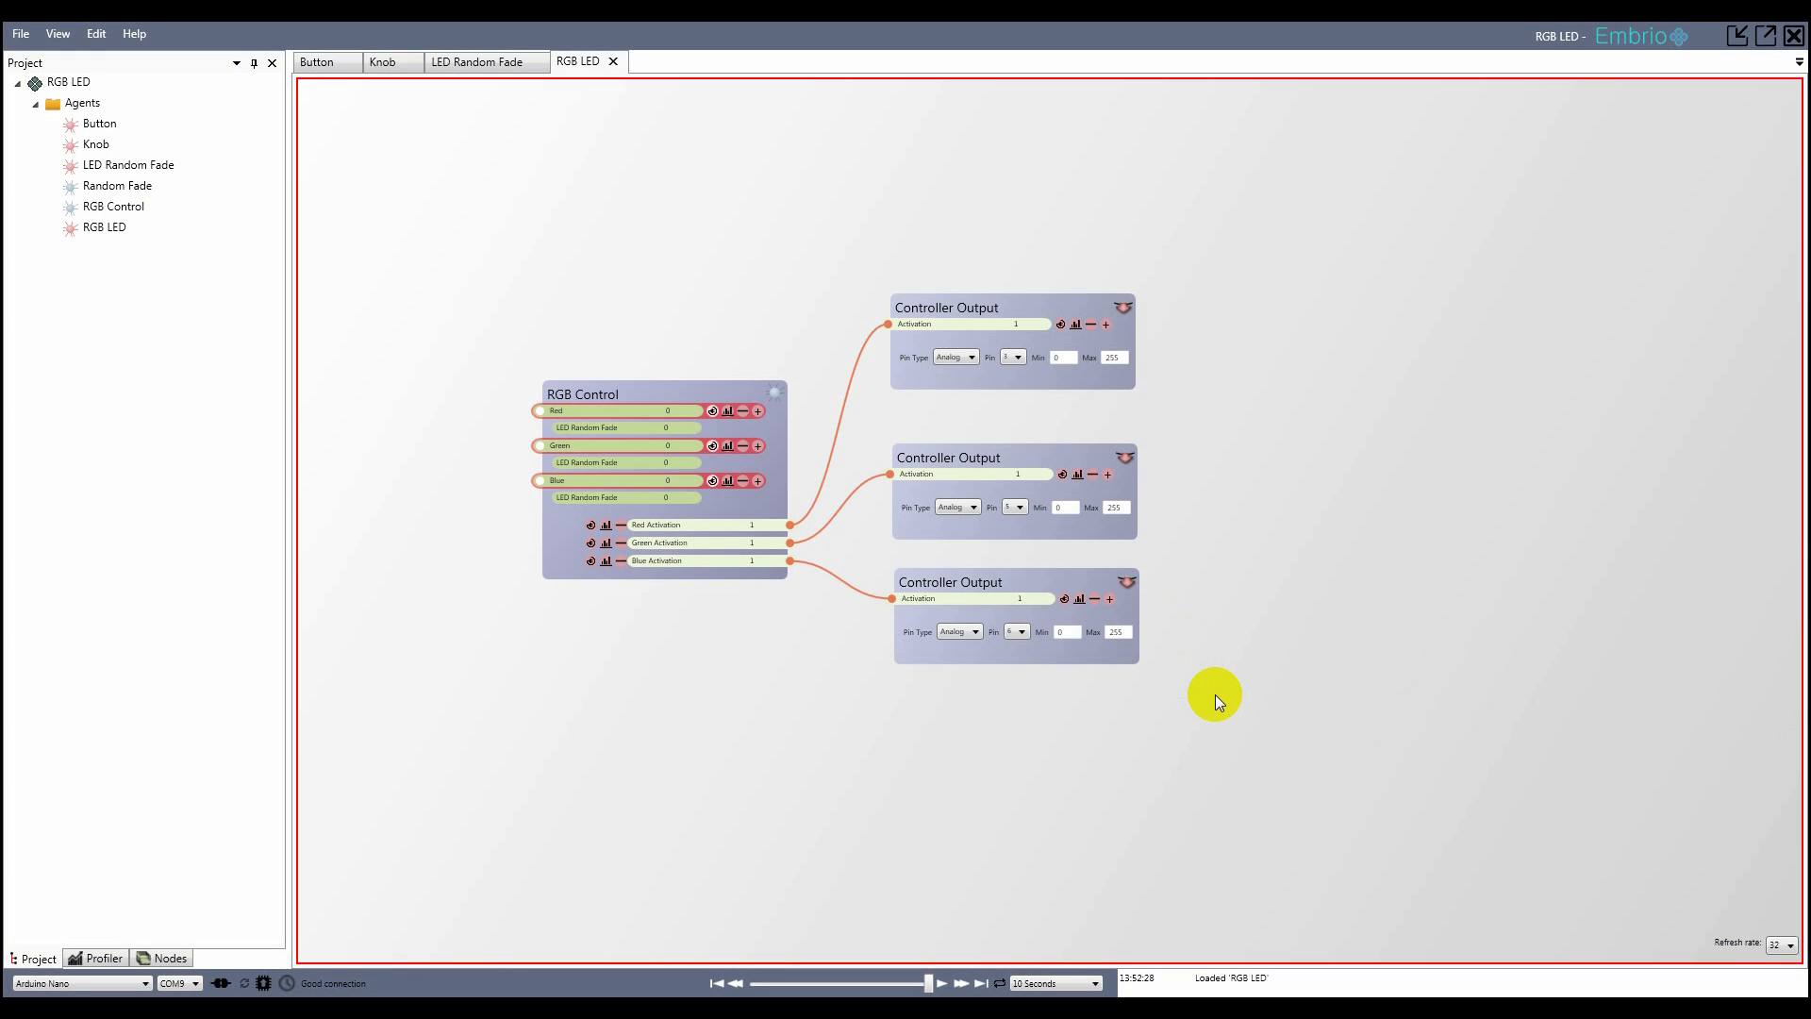
- Assign a new pin to the Blue Activation output and refresh the communication program
click(1019, 631)
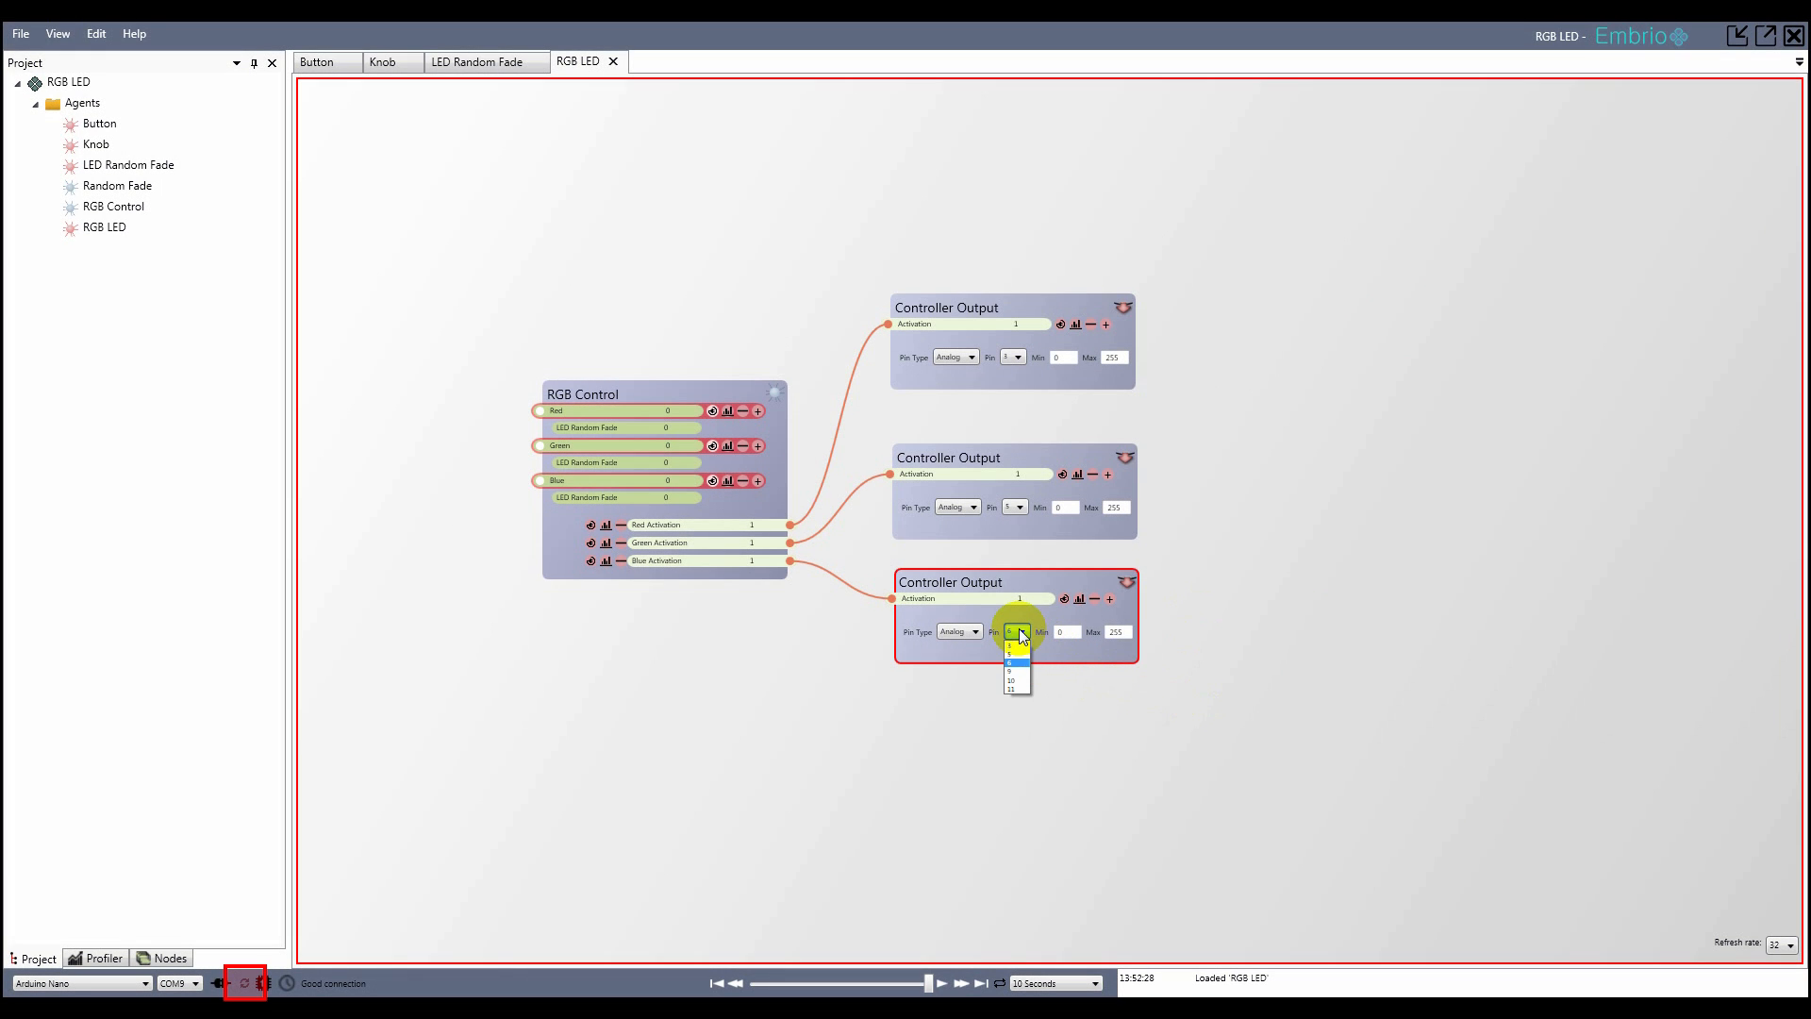
click(1011, 661)
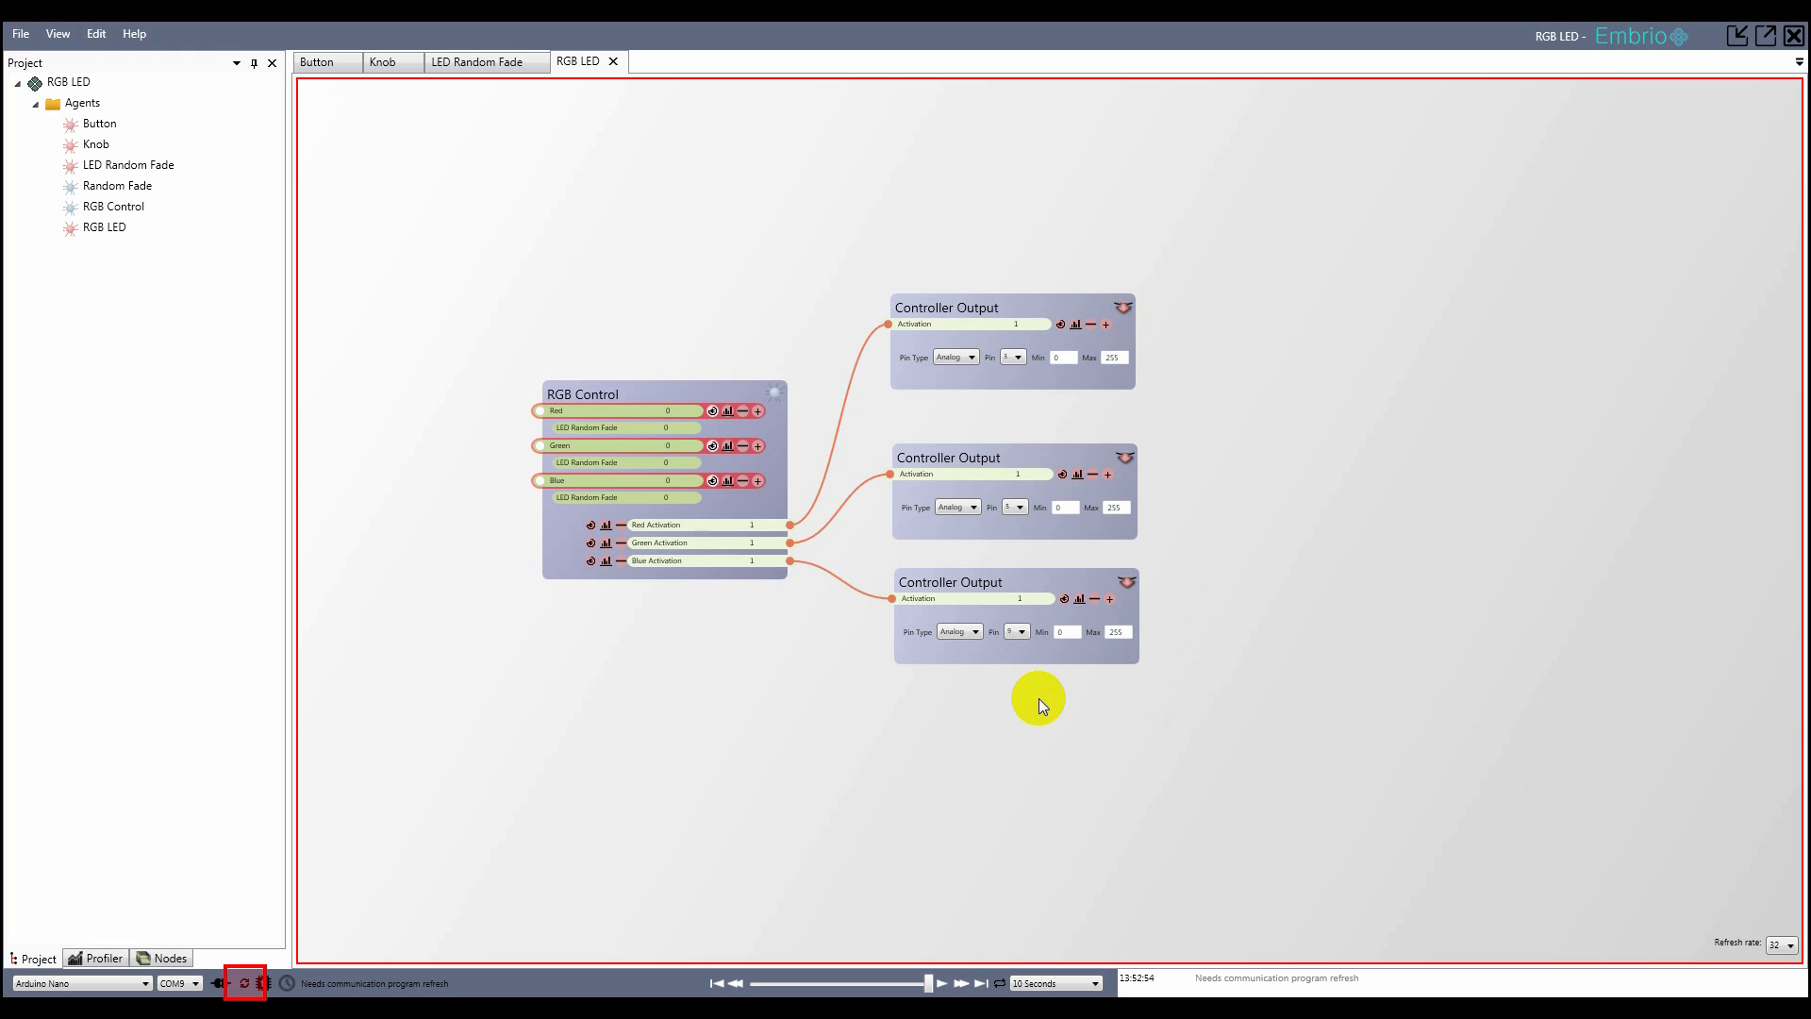
mouse_move(862, 719)
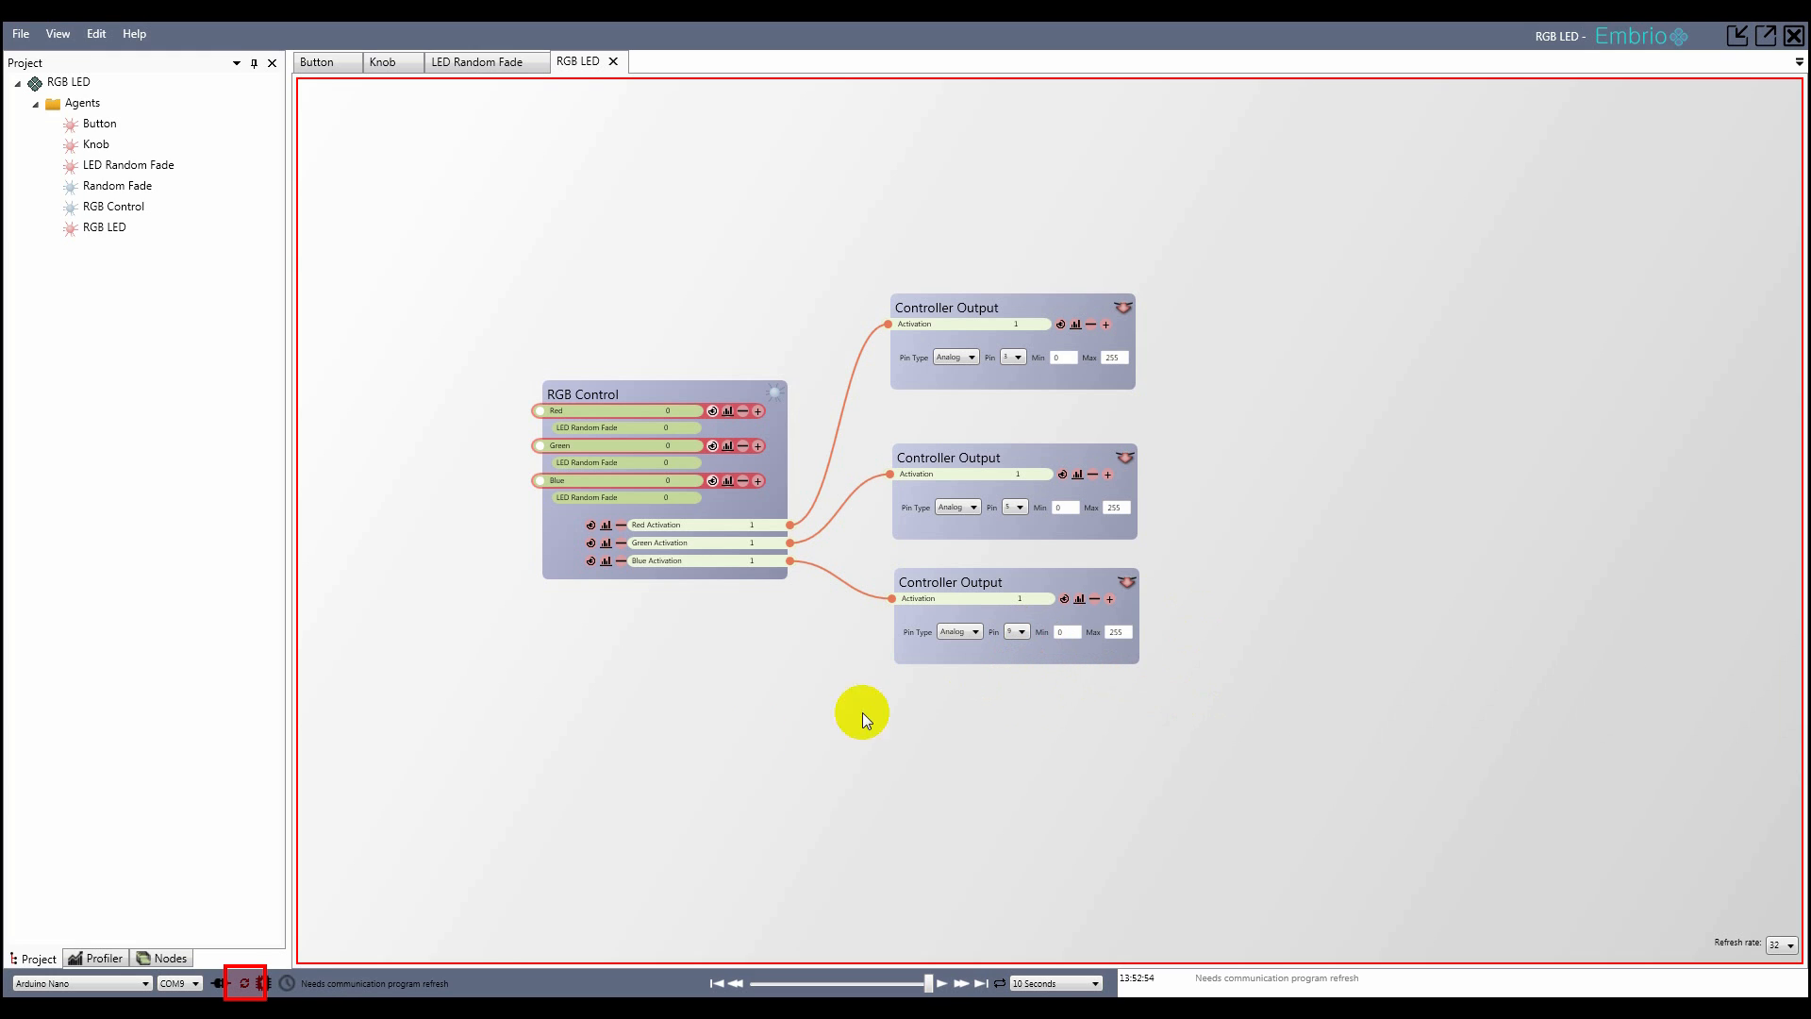
click(243, 983)
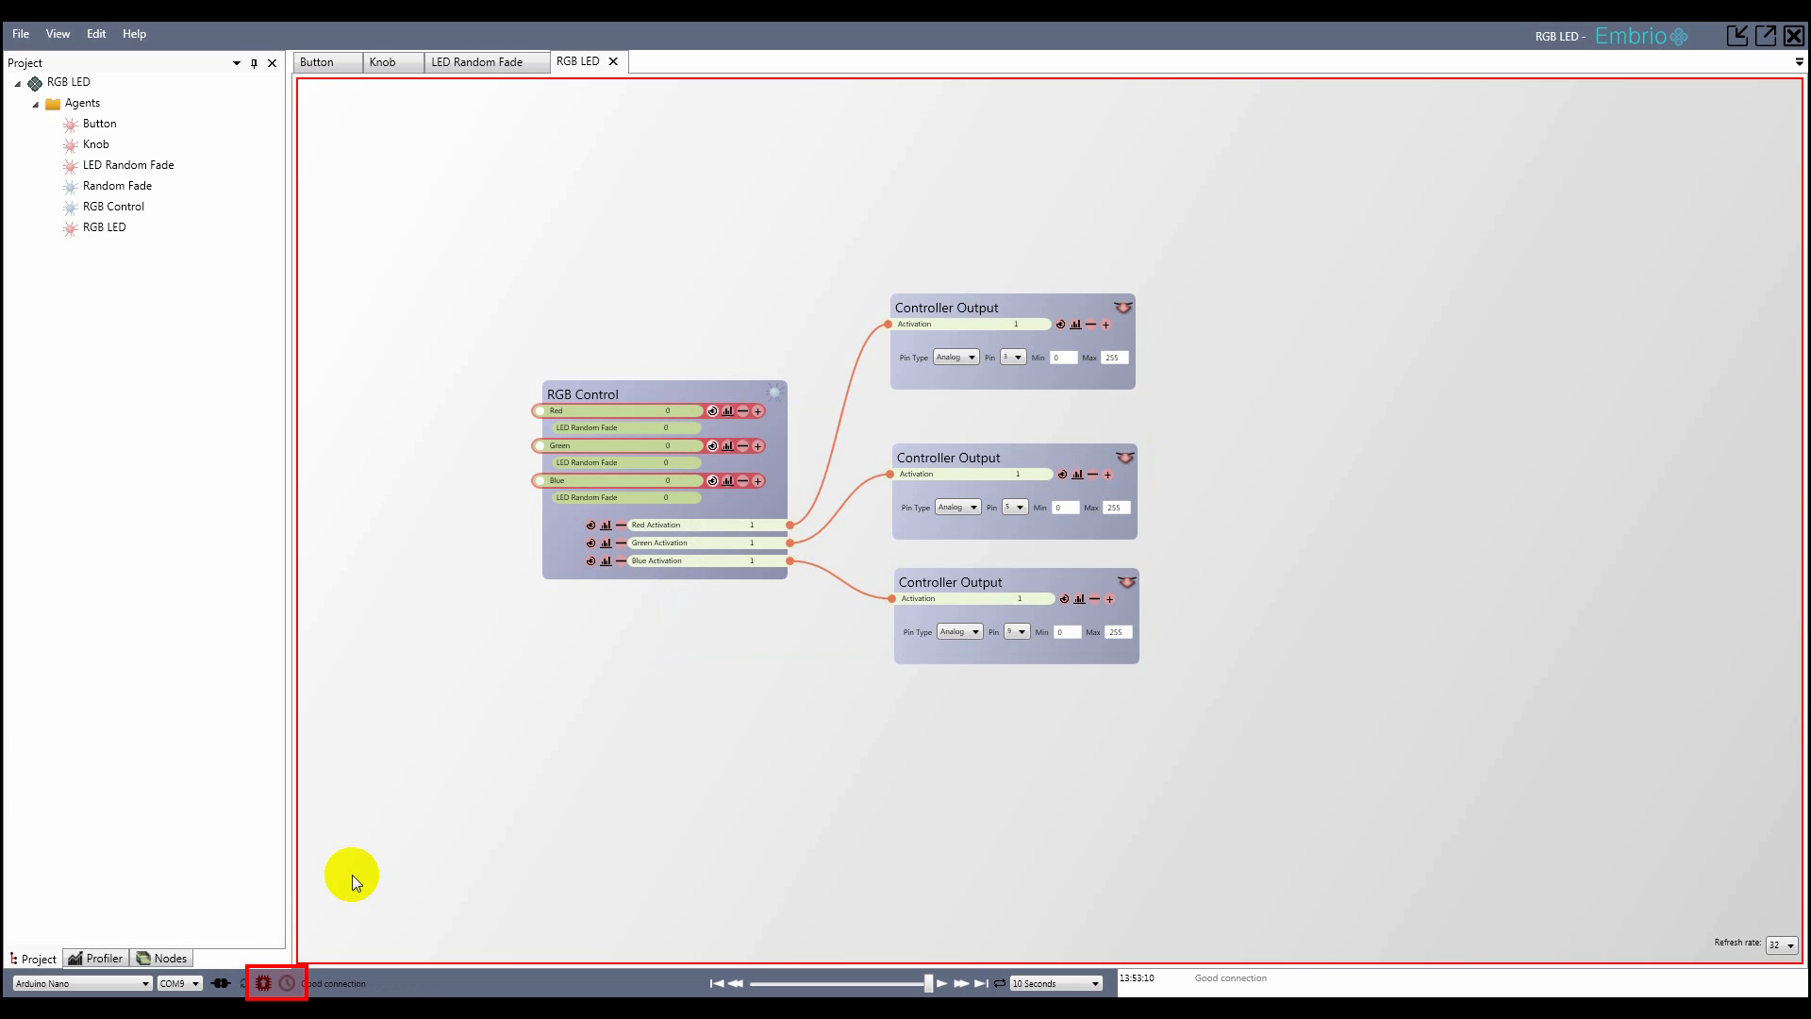
- Confirm the Nano connection reads good after the communication program upload finishes
click(262, 983)
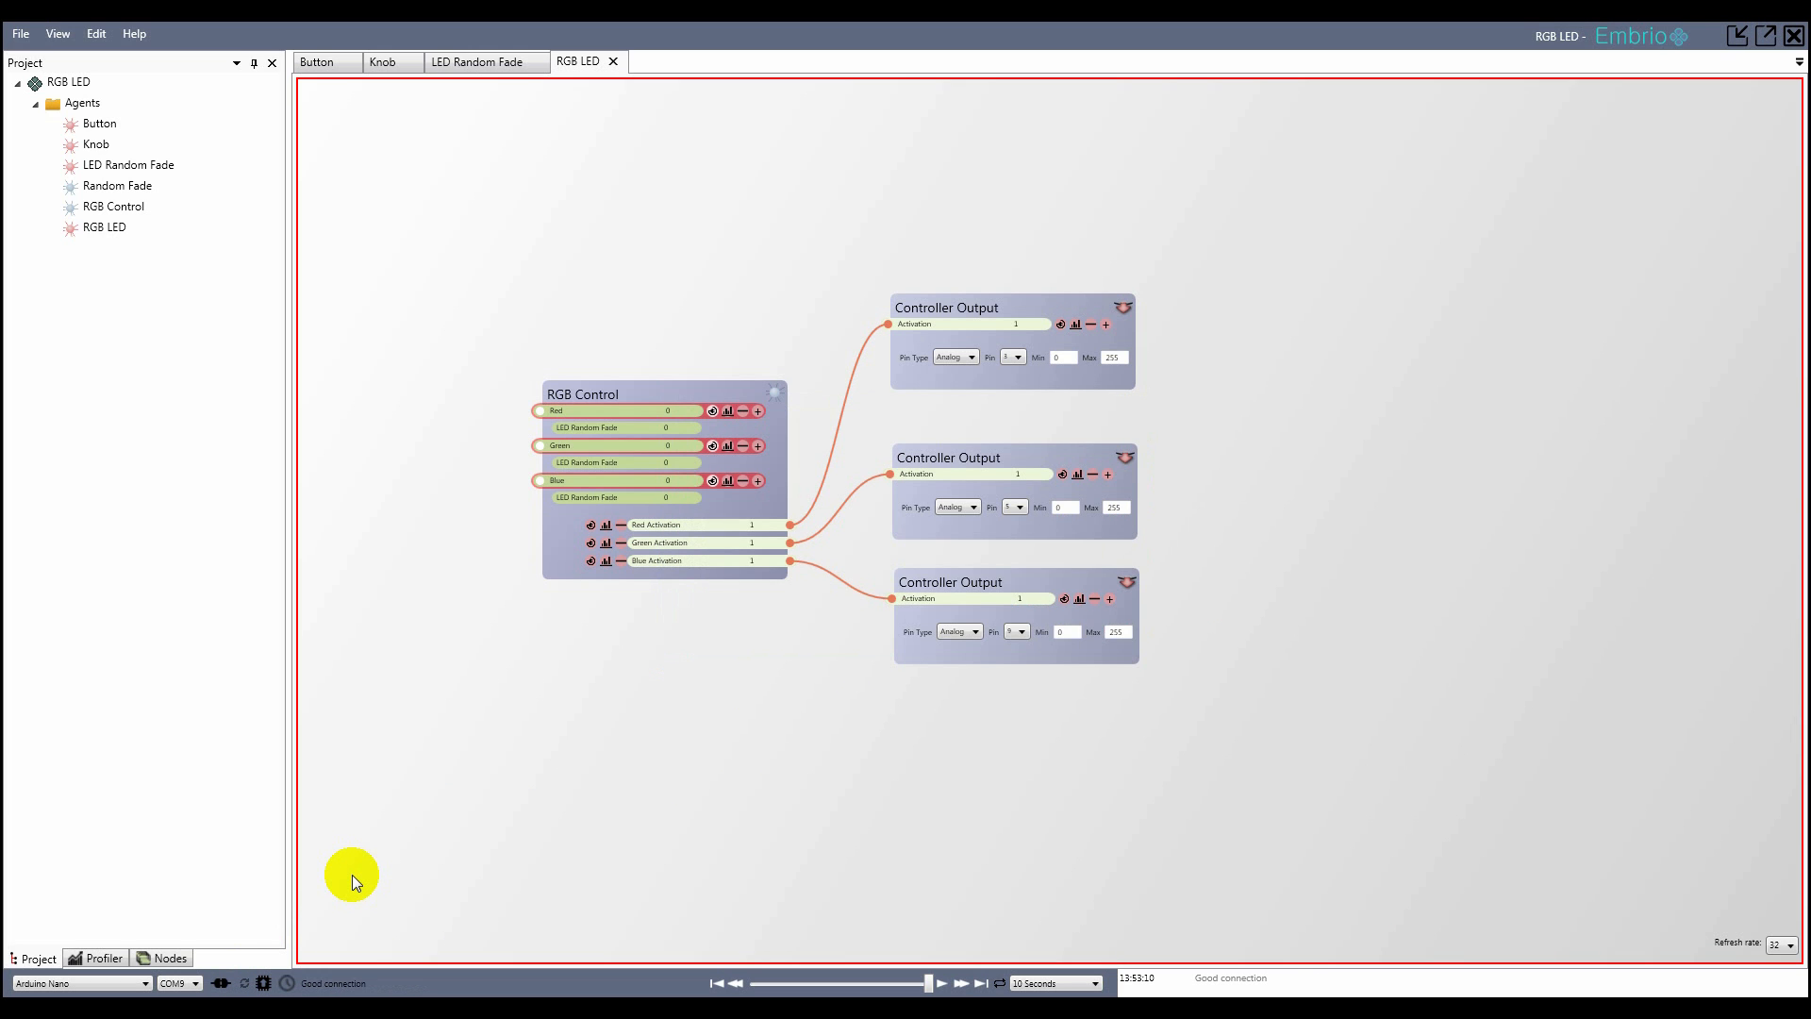